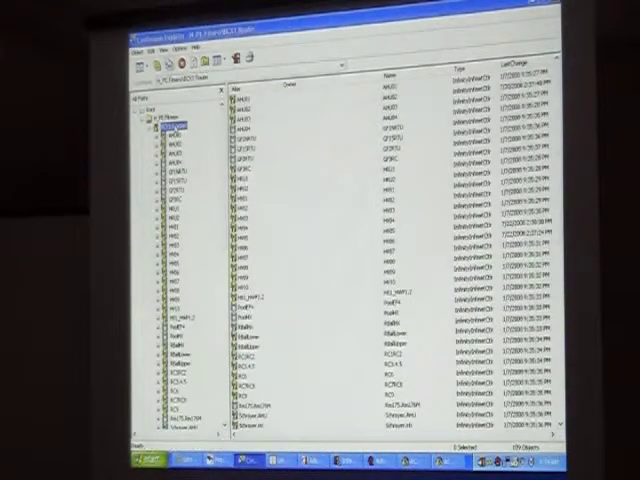
mouse_move(340, 290)
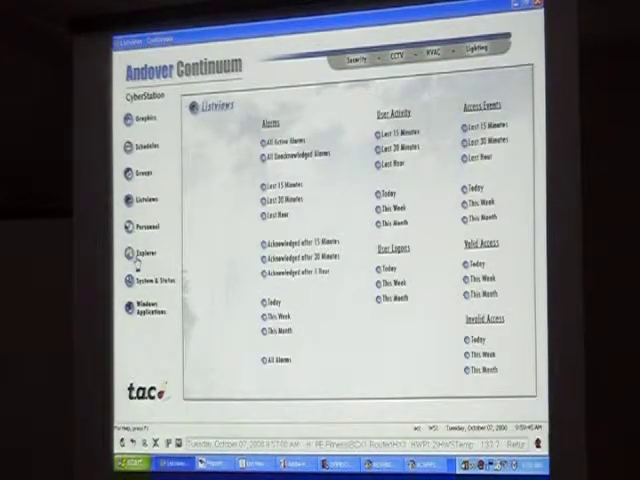
Bring an empty Andover Continuum Explorer window forward over the Web.Client overview.
left_click(138, 252)
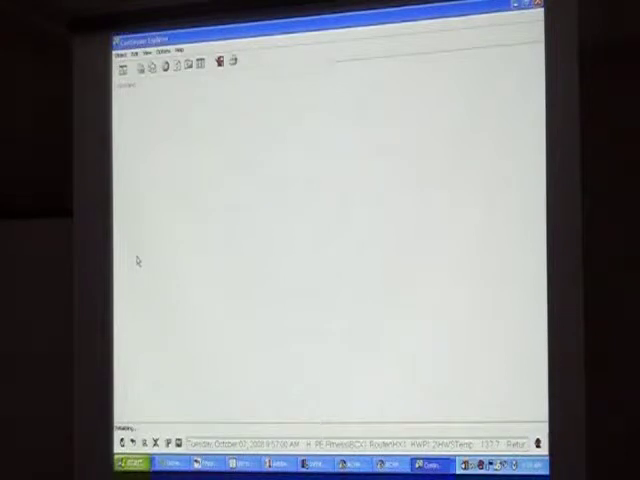